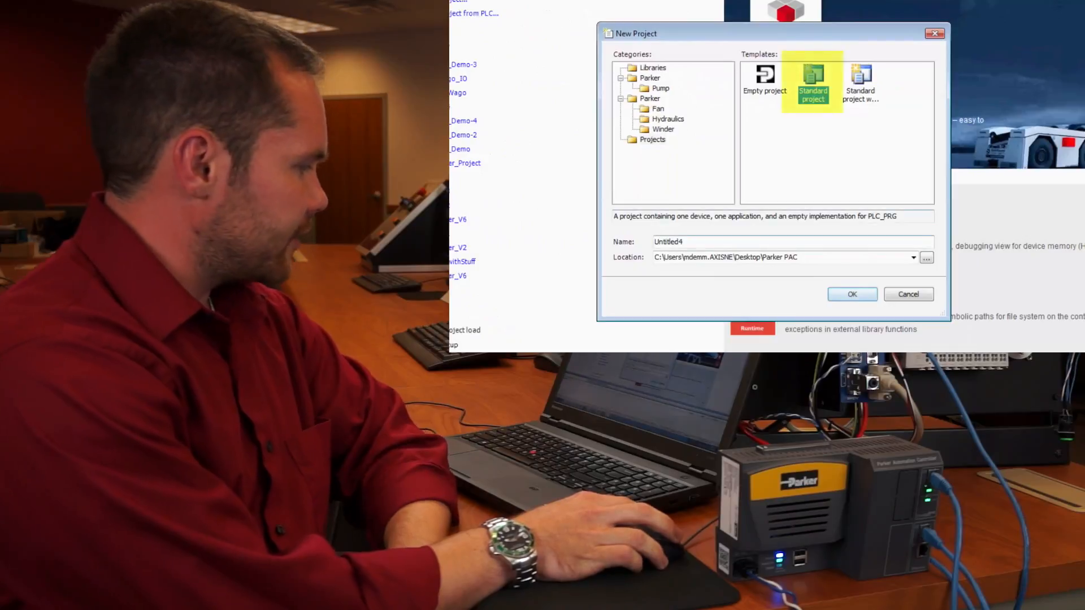
Create the standard project targeting the PAC320-CXX2X-XX controller with PLC_PRG in Structured Text
type("W")
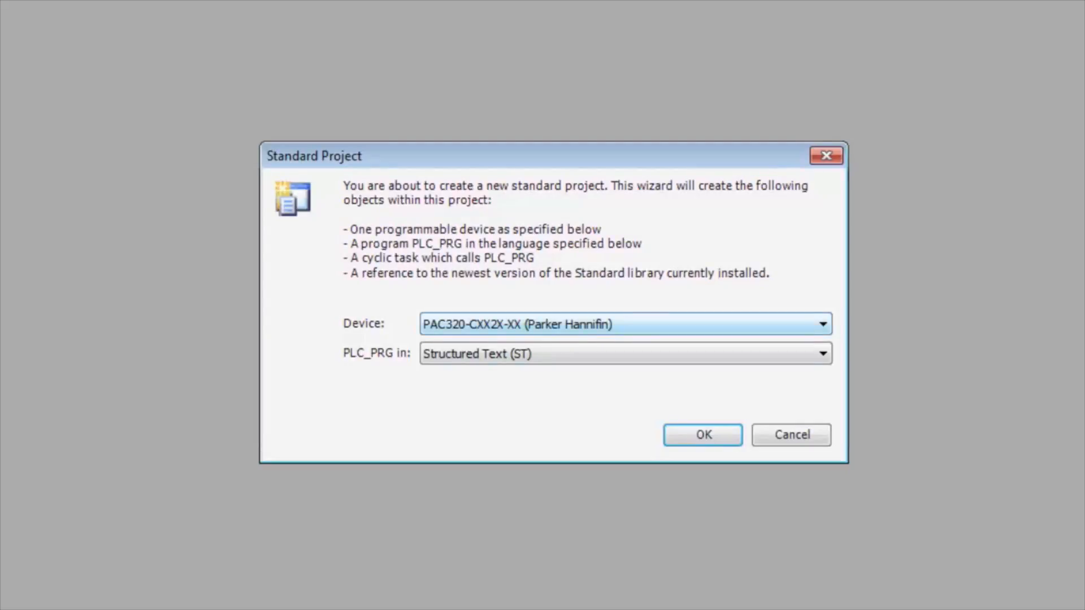
left_click(822, 325)
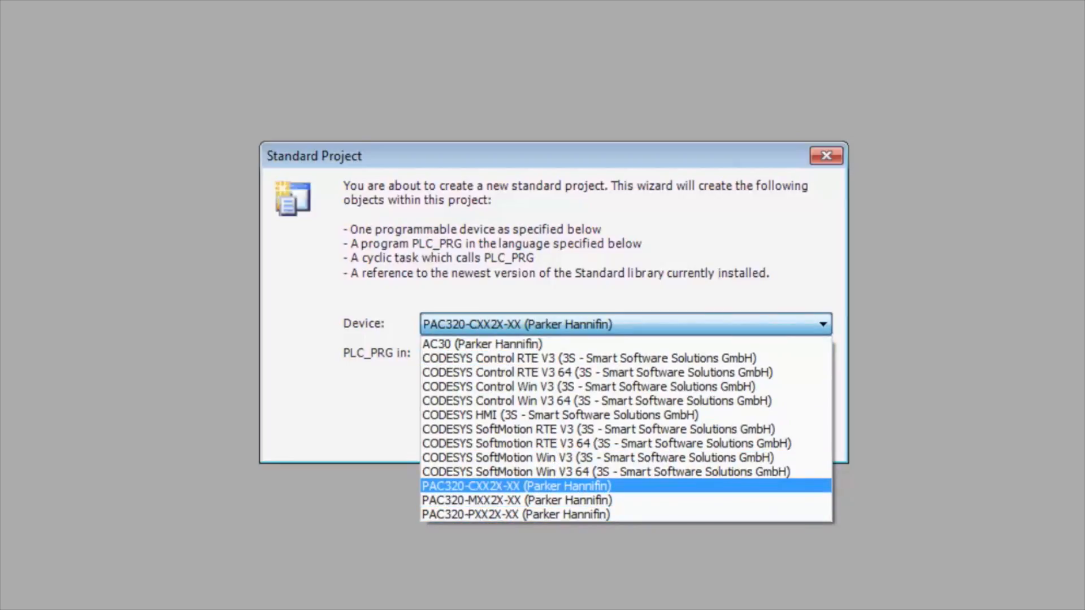
left_click(521, 486)
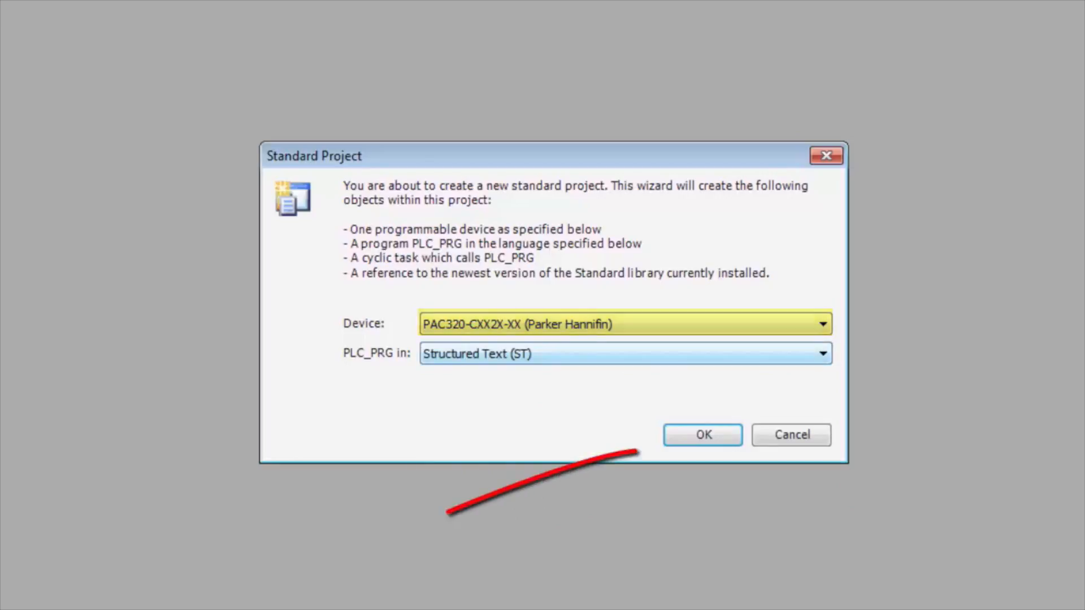
left_click(703, 436)
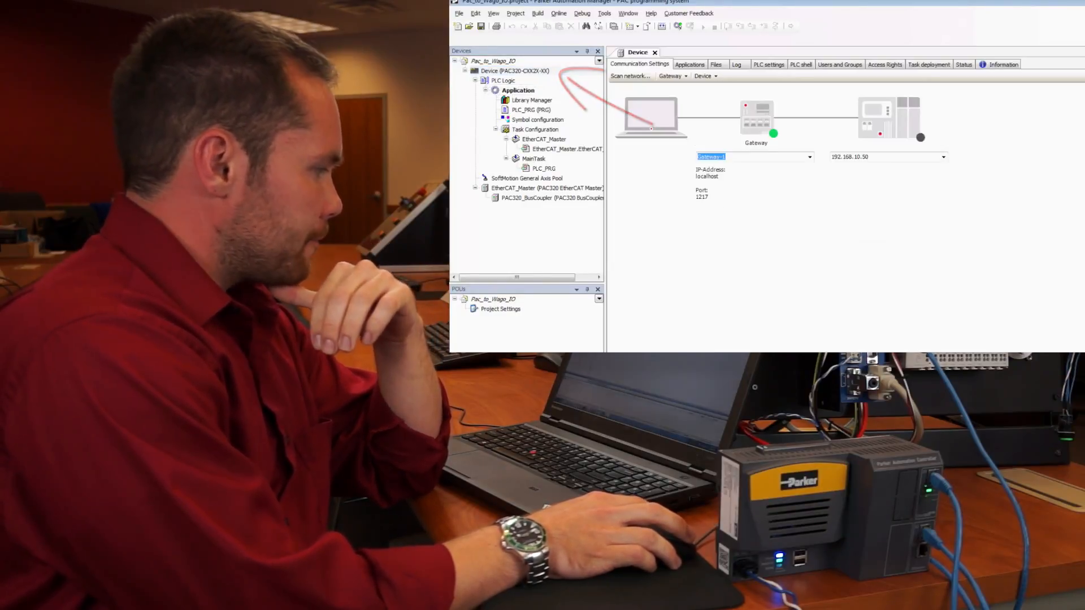
Scan the EtherCAT_Master network for devices, listing the Wago coupler, I/O modules and Xenus drive
left_click(886, 156)
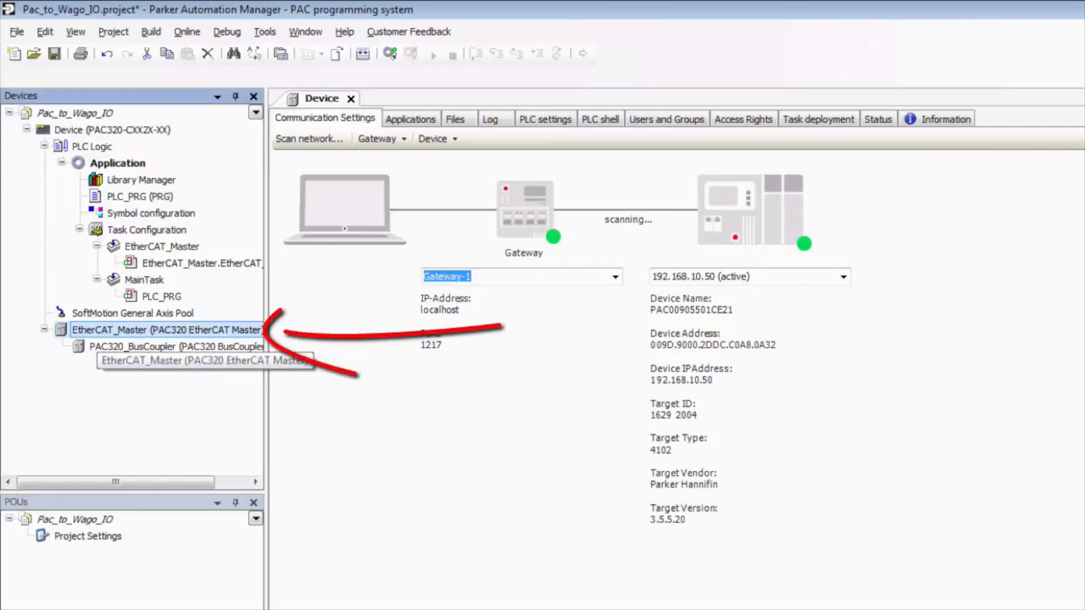
right_click(158, 330)
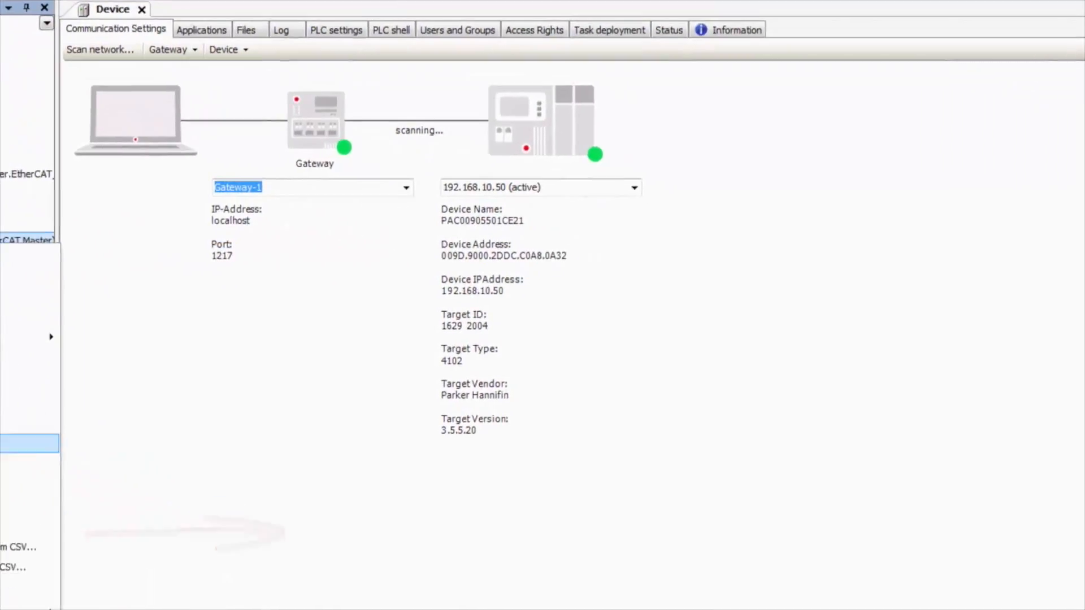
left_click(100, 48)
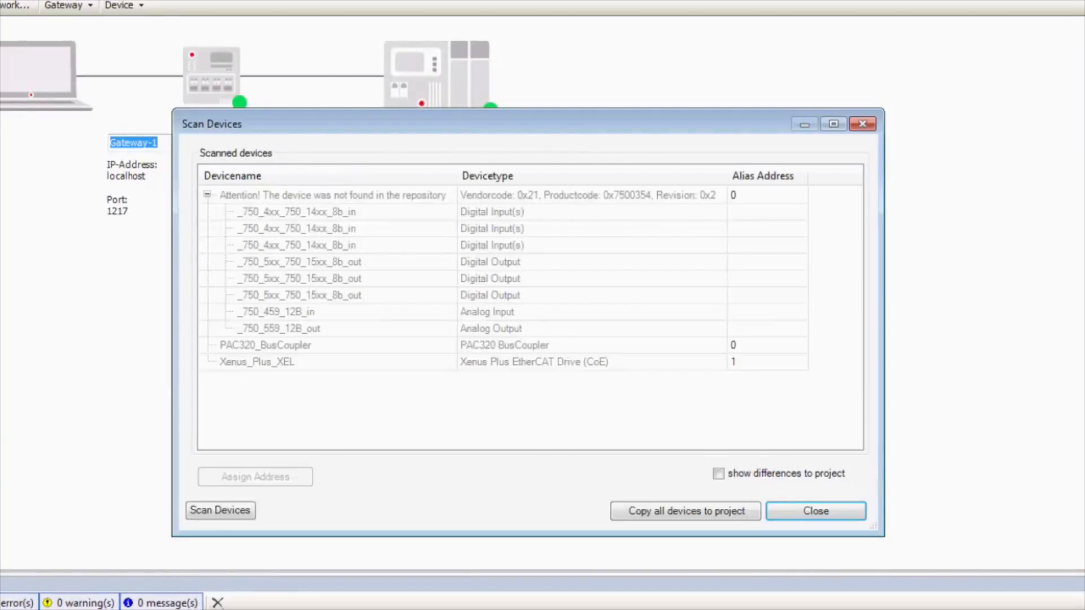
left_click(333, 195)
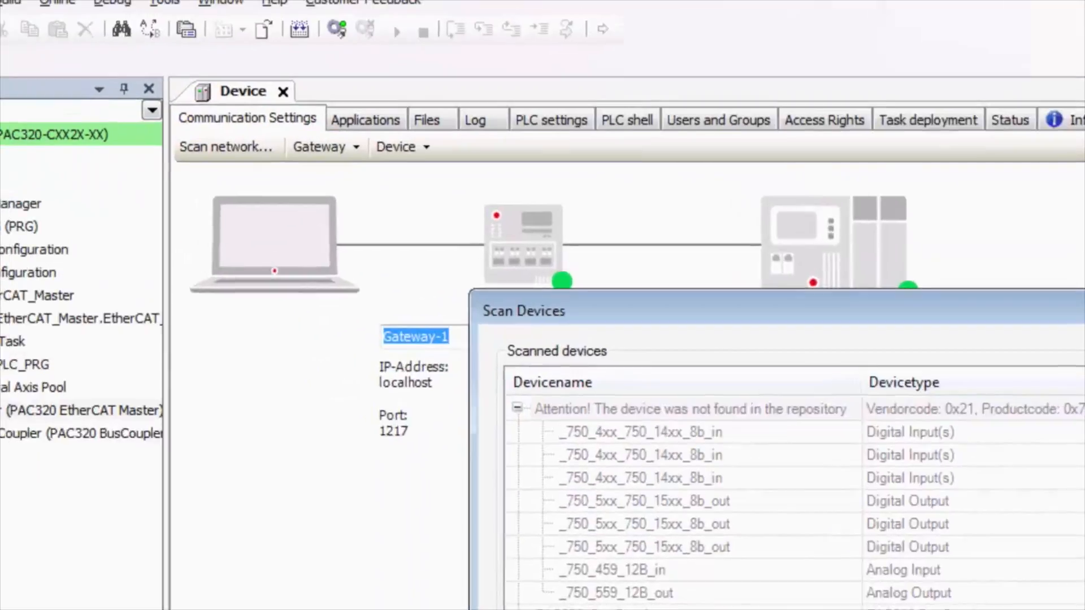
Browse the Device Repository to the Fieldbusses > EtherCAT > Slave category
left_click(271, 66)
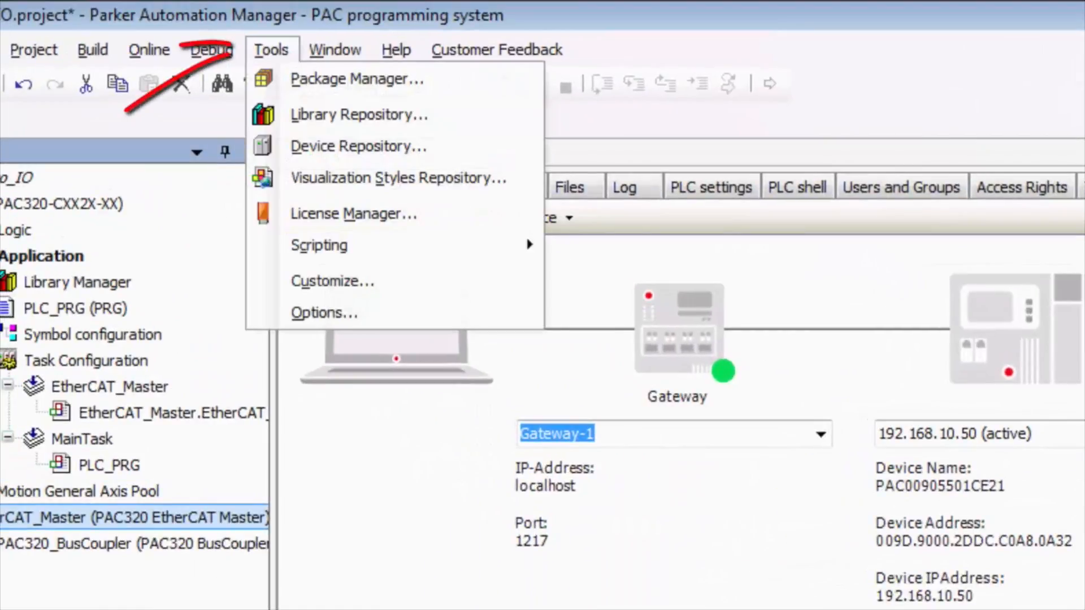
mouse_move(357, 116)
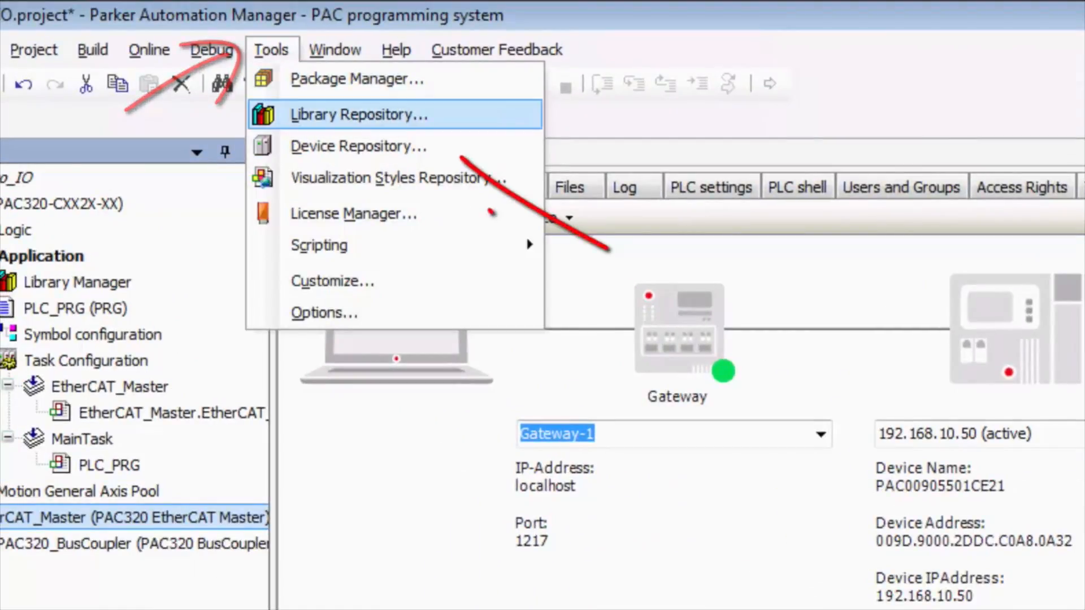
left_click(355, 146)
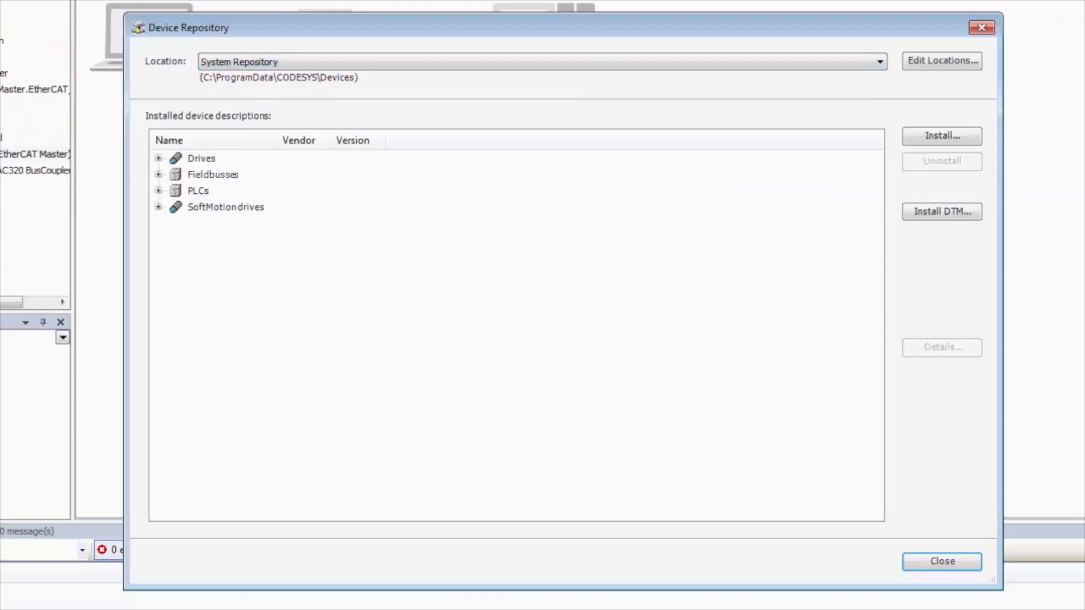
left_click(158, 174)
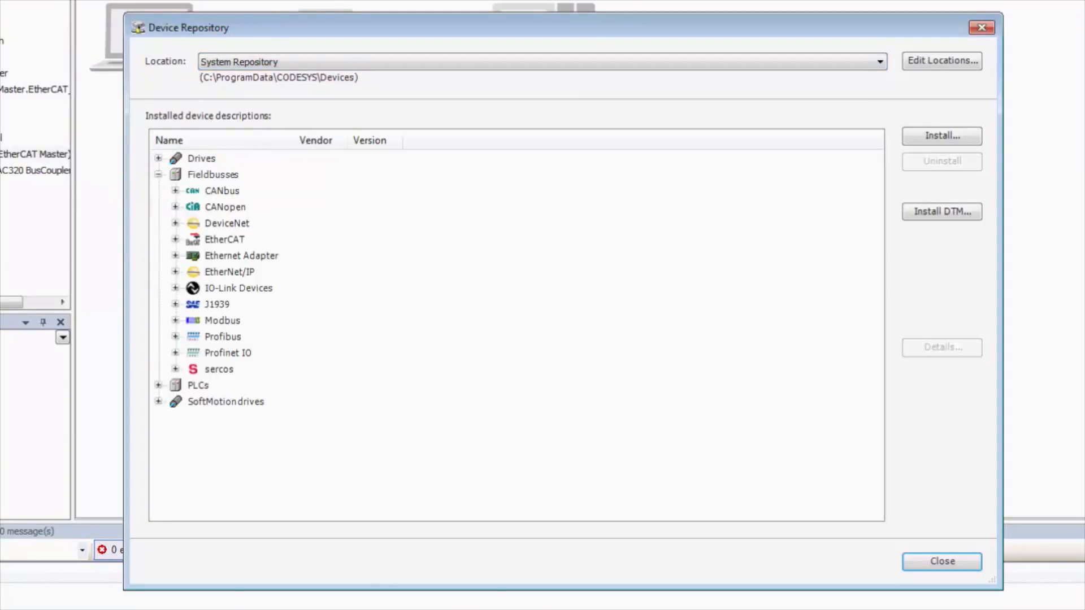
left_click(175, 240)
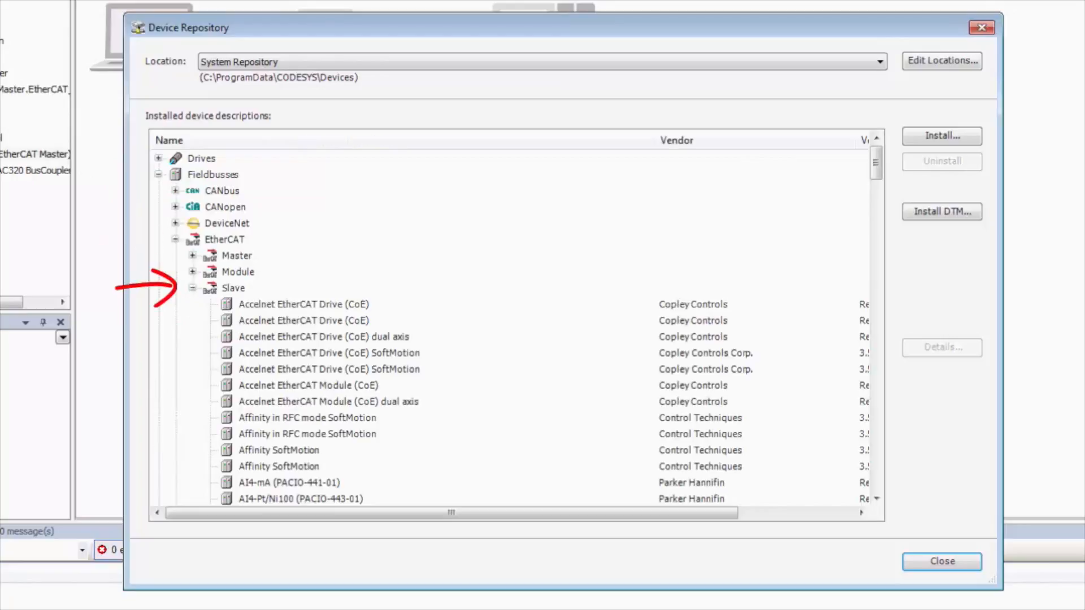
left_click(233, 288)
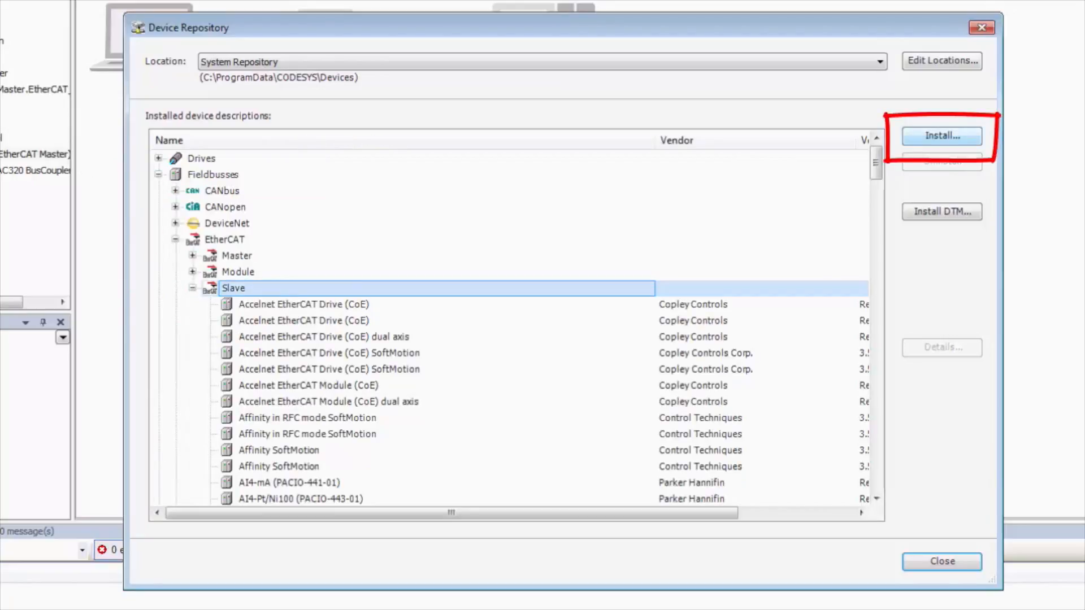
Install the WAGO_750_354.xml device description into the EtherCAT Slave repository
left_click(941, 135)
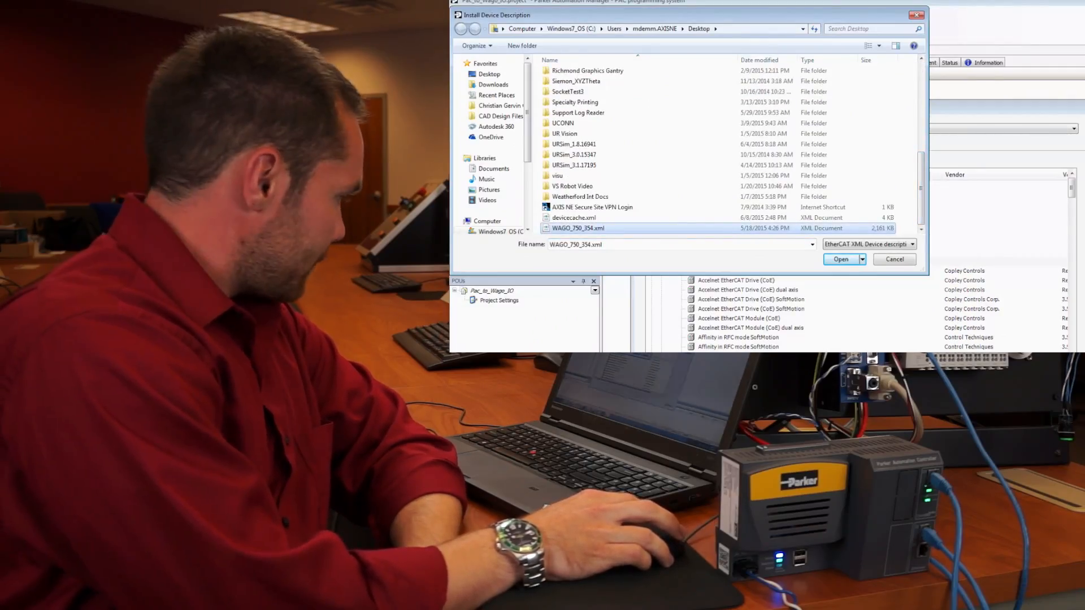
left_click(840, 258)
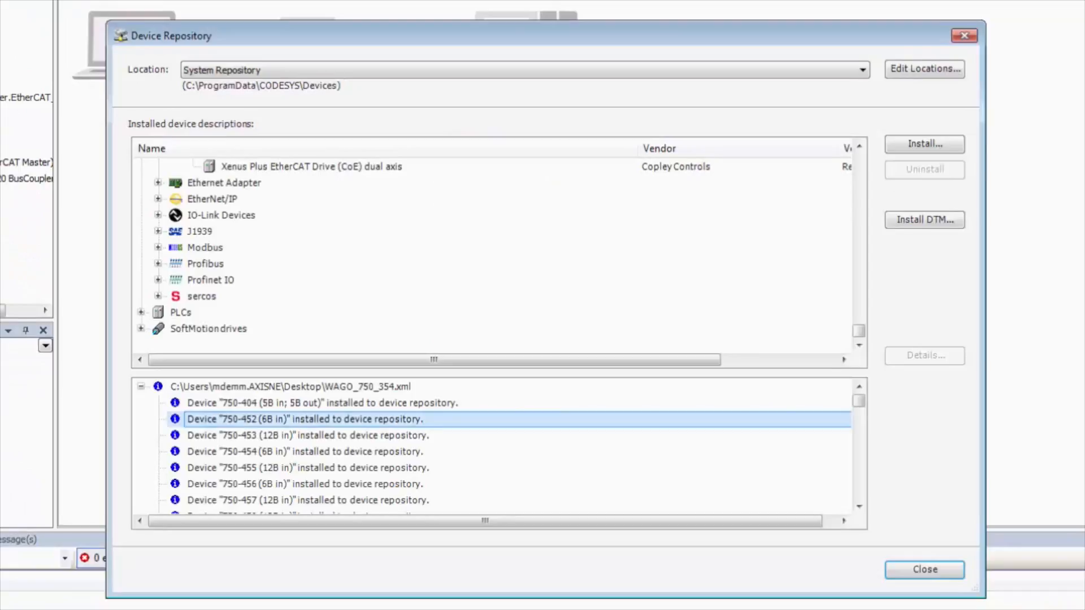
Rescan EtherCAT_Master and copy the detected 750-354 coupler and its modules into the project
left_click(924, 570)
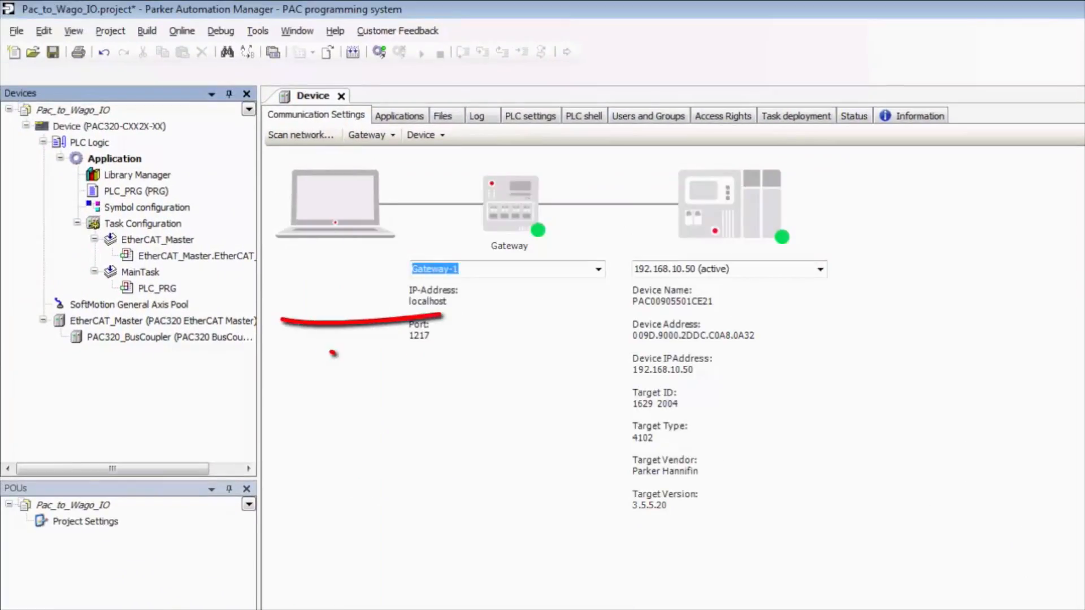
left_click(153, 321)
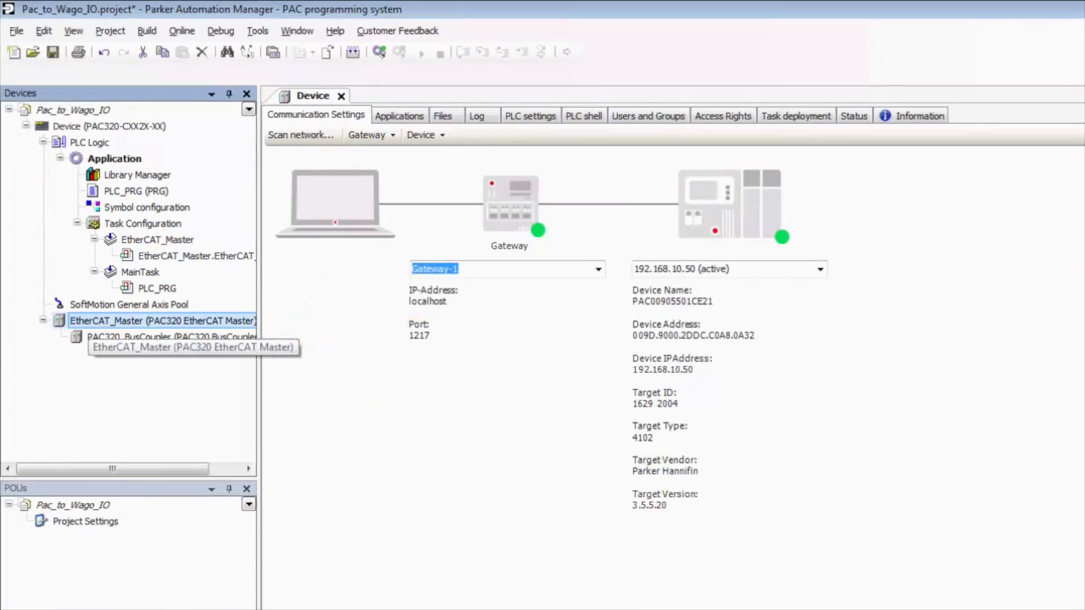
right_click(158, 321)
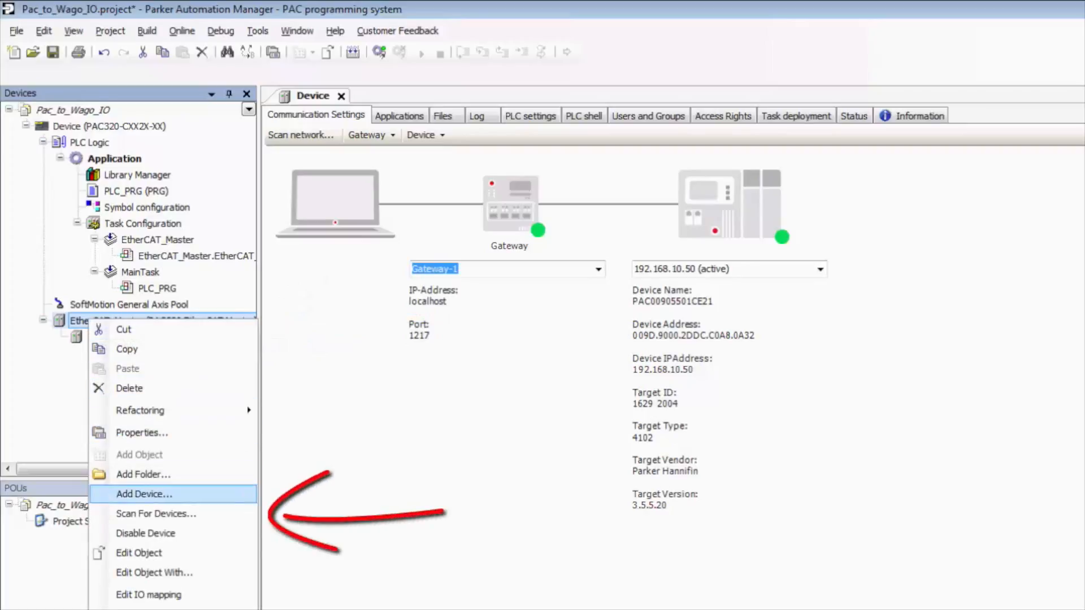
left_click(156, 514)
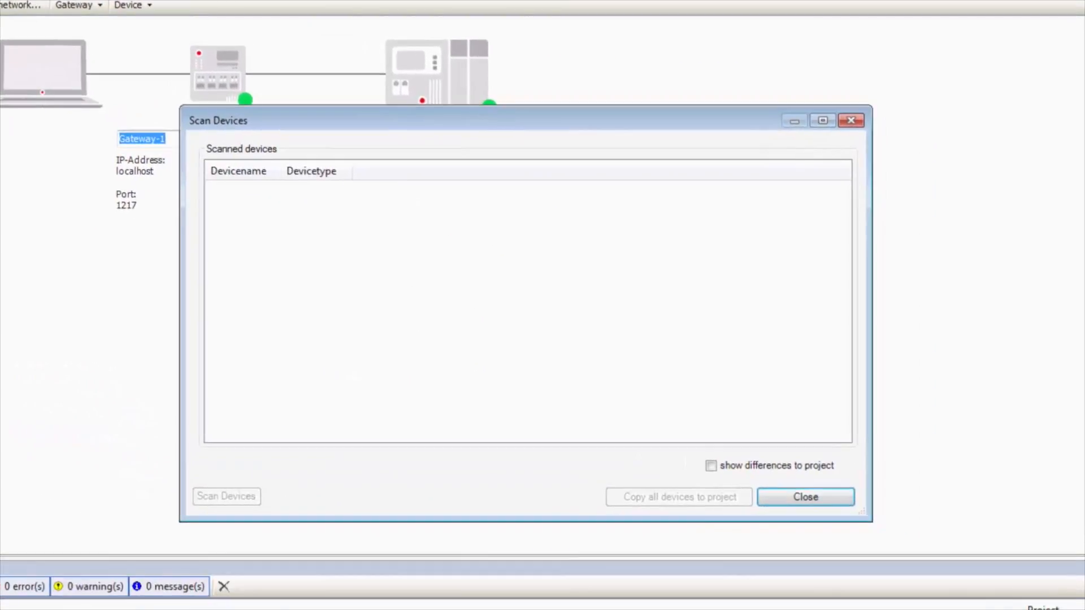
left_click(226, 497)
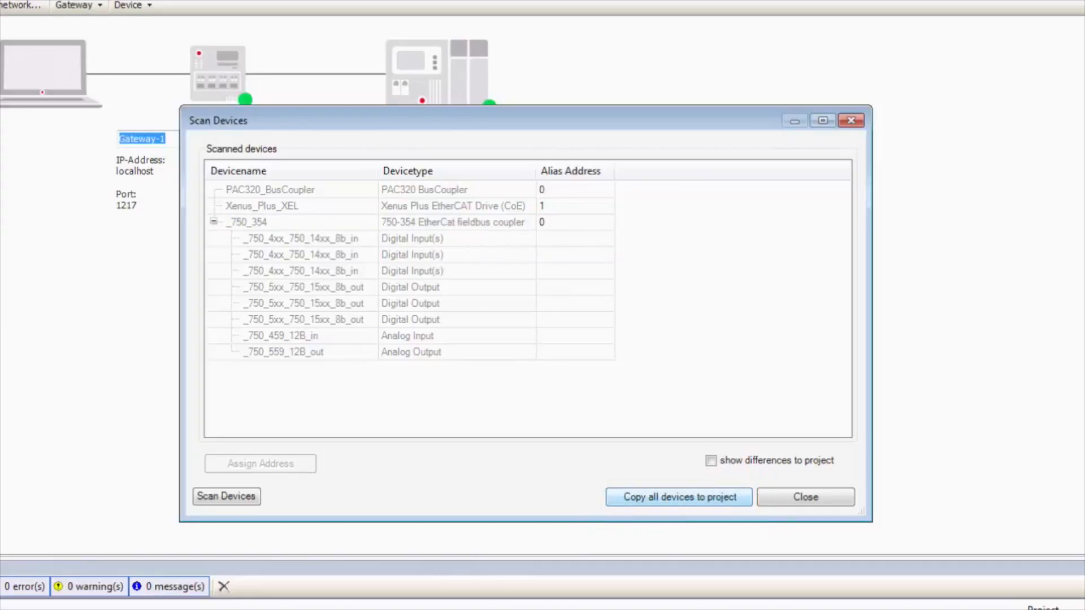
left_click(806, 497)
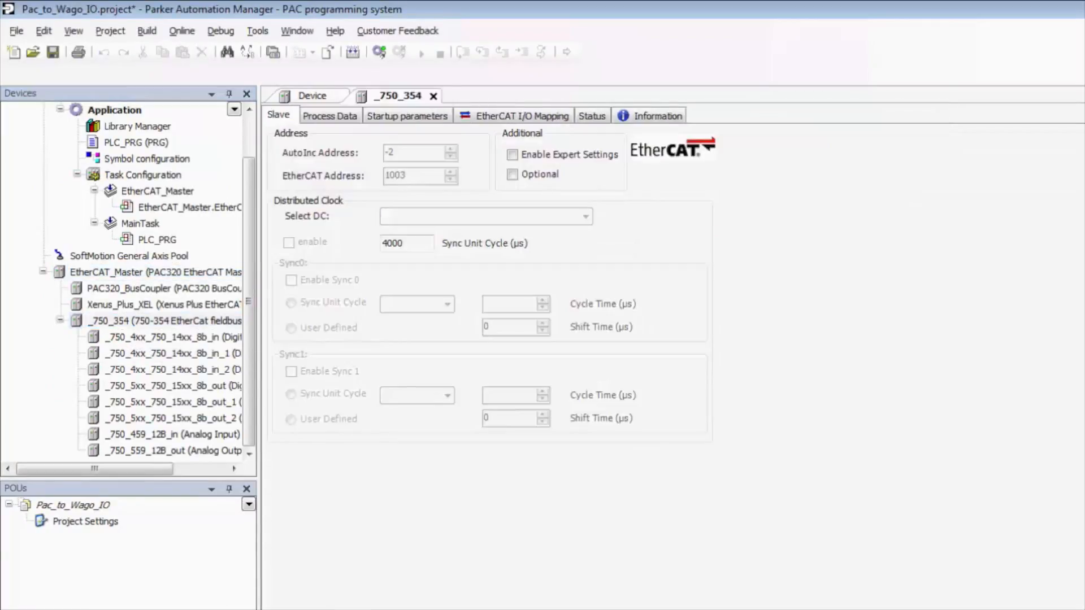
Enable Expert Settings, DC enable and Sync 0 on the _750_354 coupler's Slave settings
left_click(510, 154)
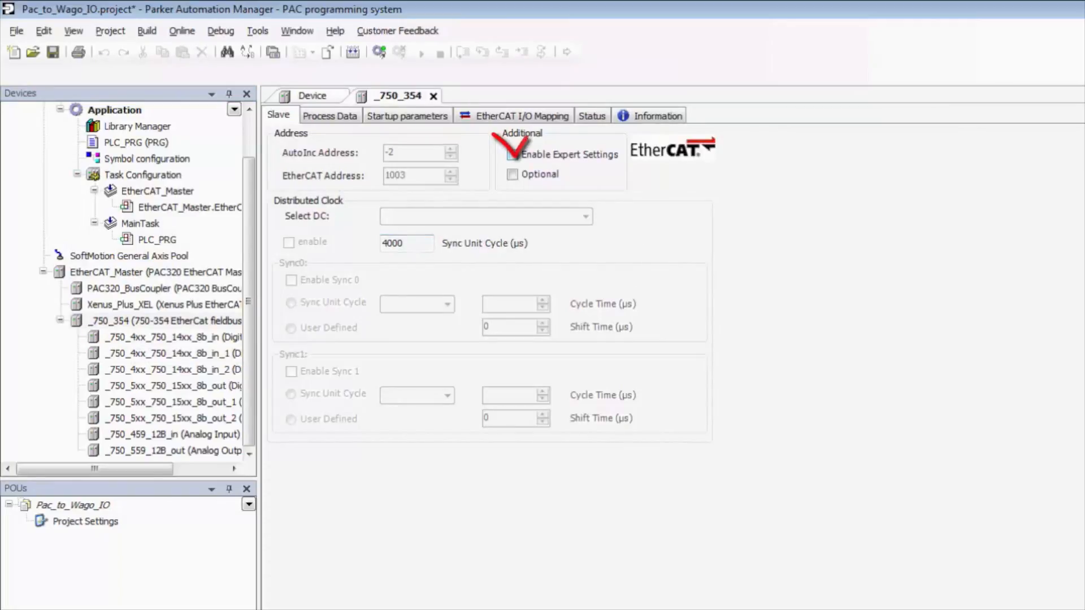
left_click(514, 154)
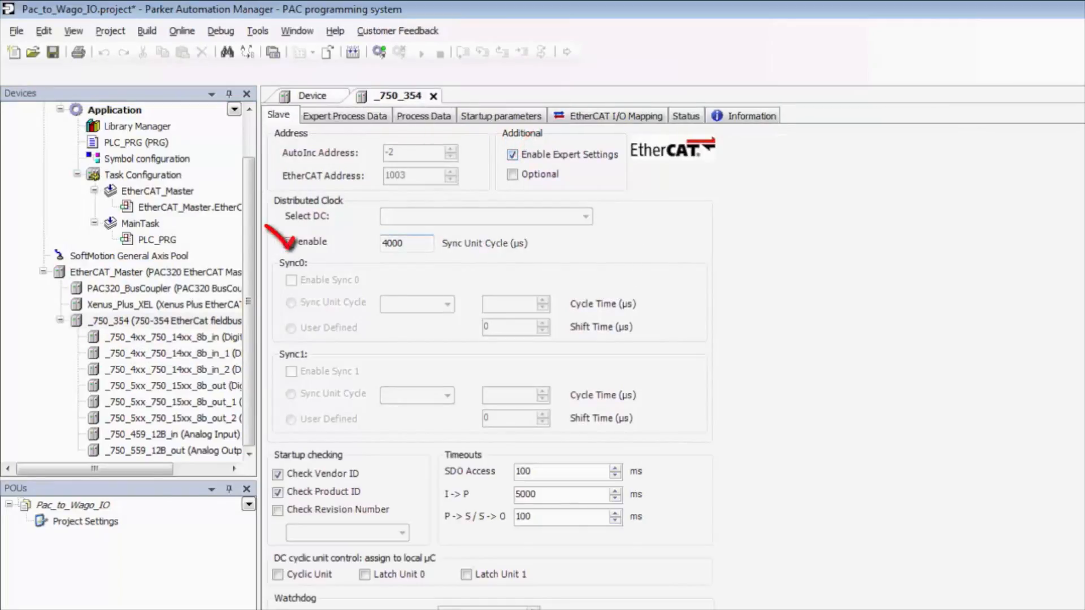
left_click(289, 242)
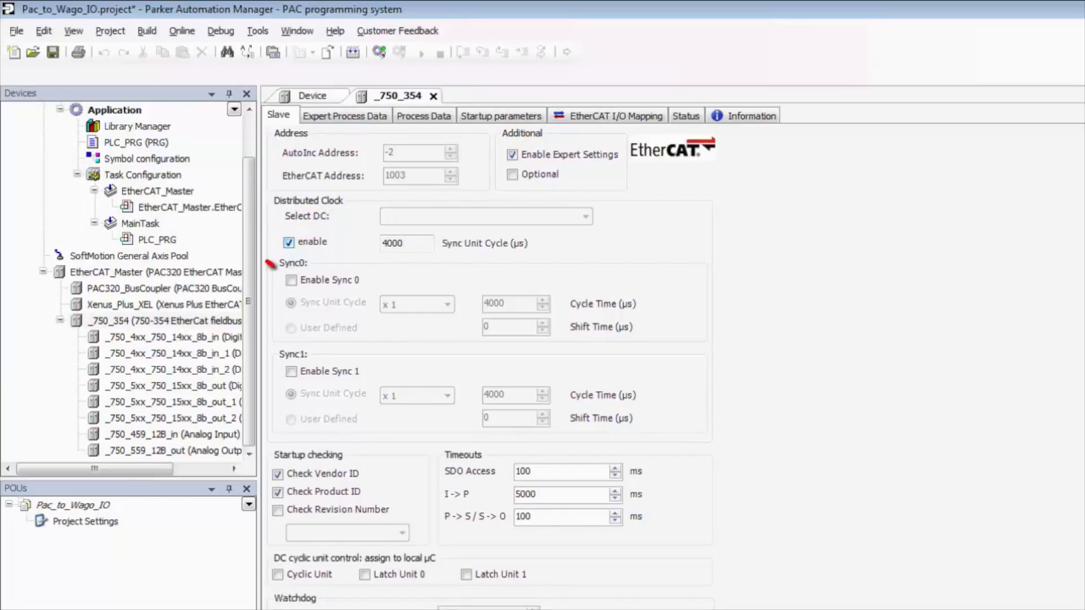
left_click(291, 280)
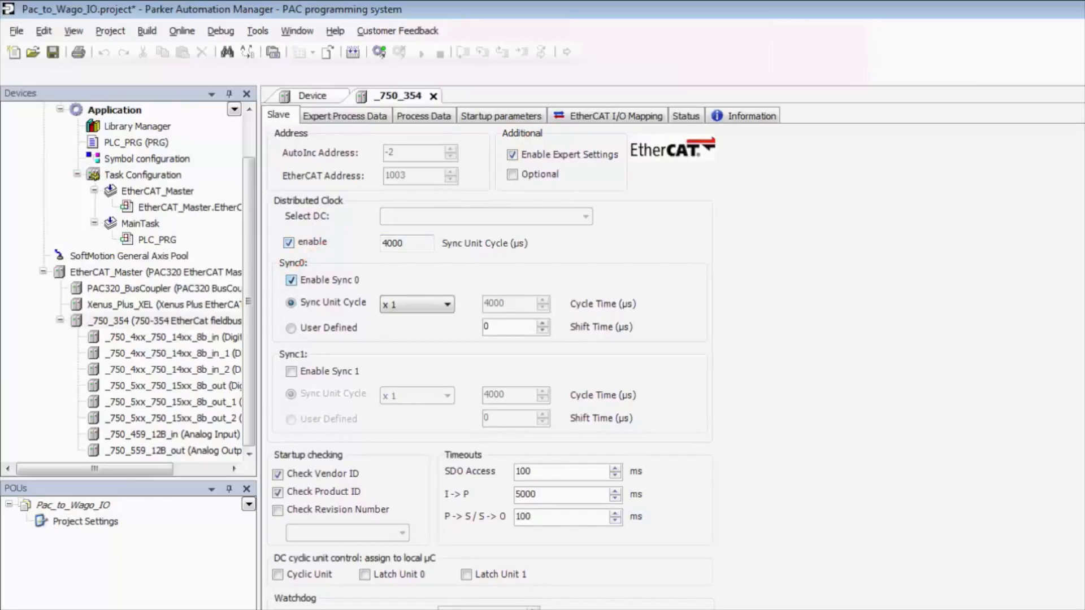
Show the coupler's EtherCAT I/O Mapping channels
left_click(617, 115)
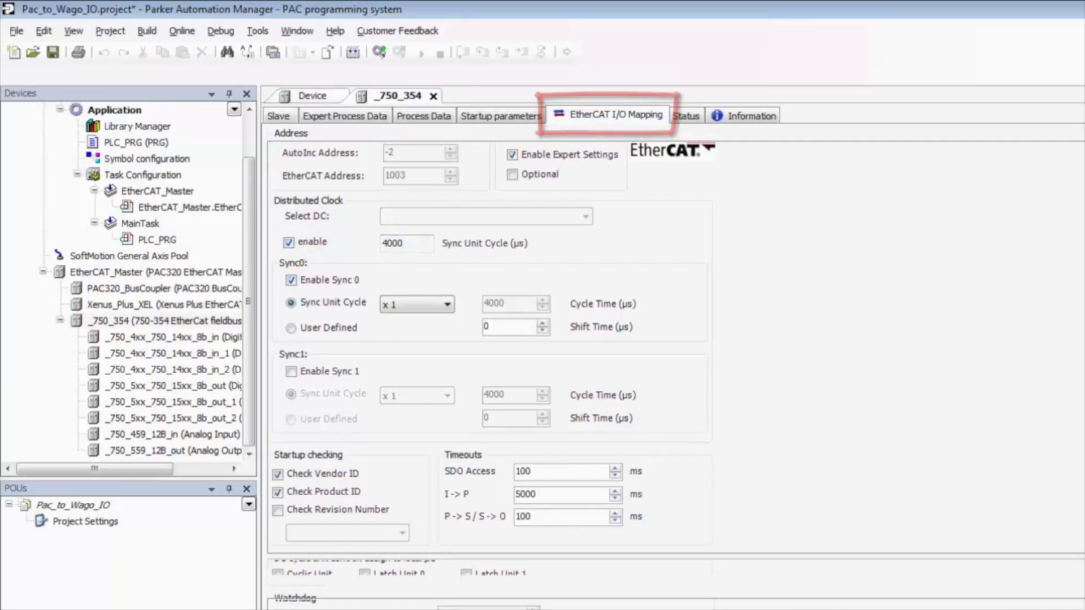
left_click(616, 115)
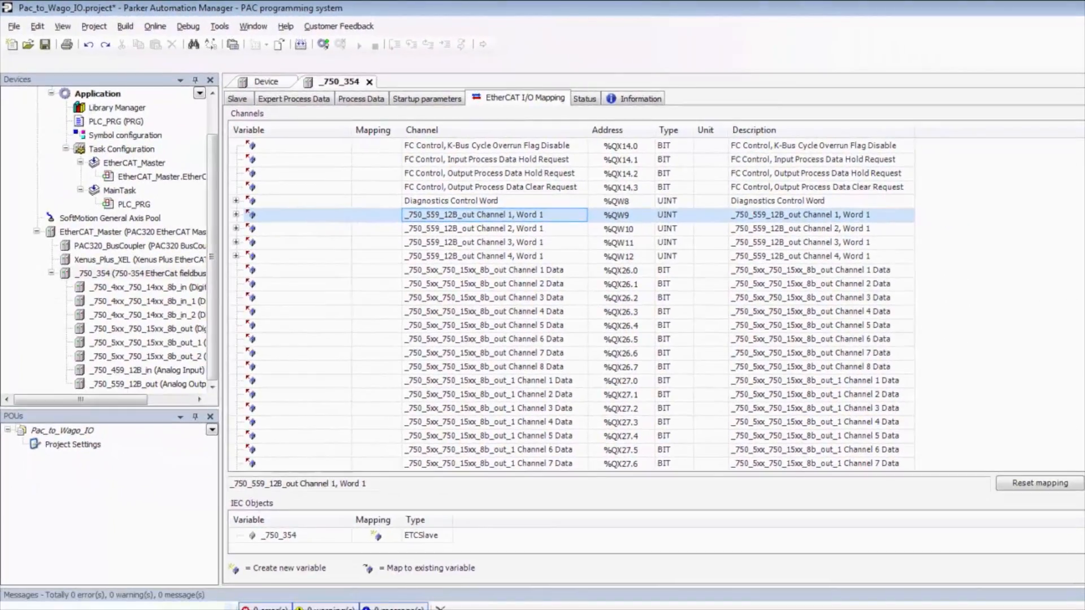
left_click(483, 270)
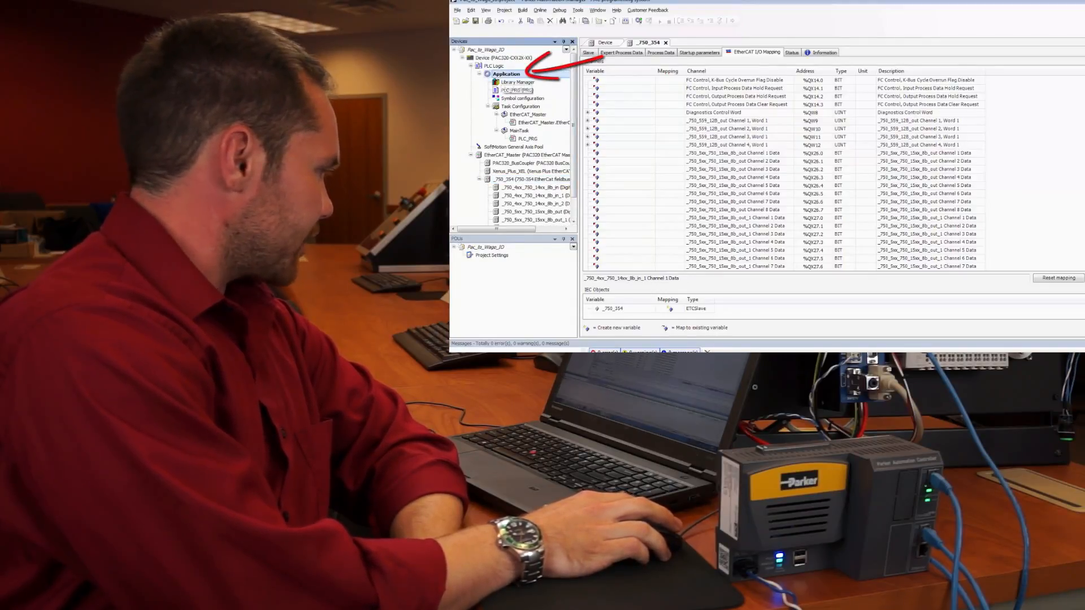
Add a Global Variable List named GVL under the Application object
right_click(504, 73)
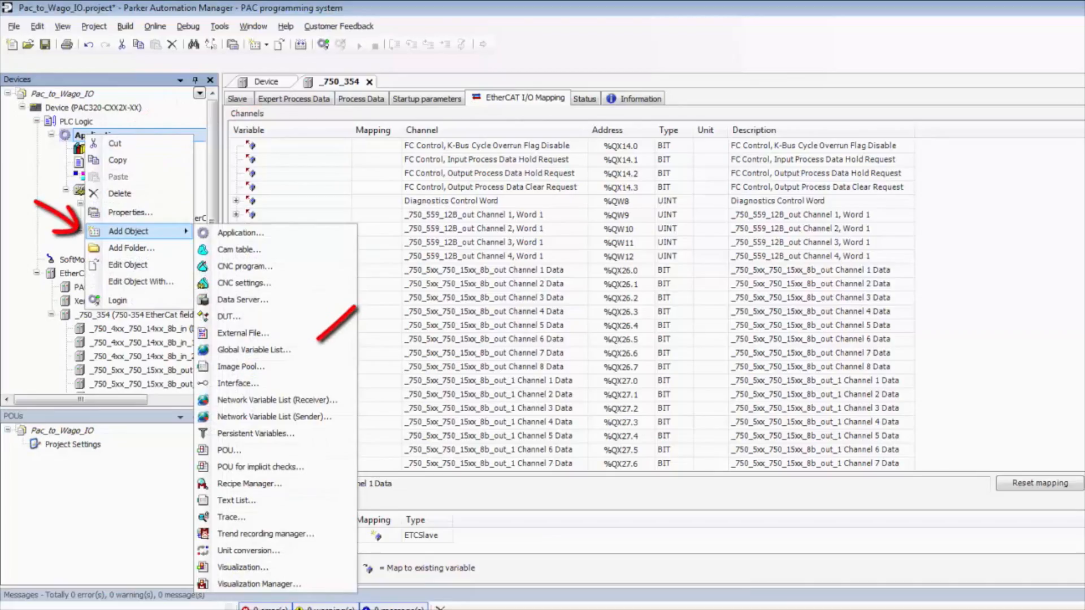
left_click(253, 350)
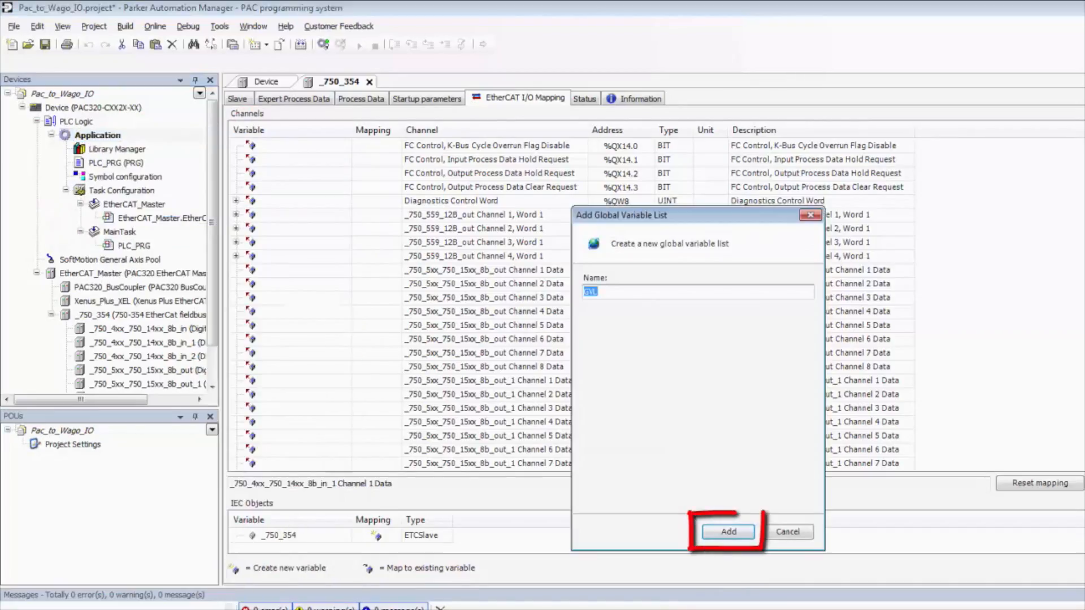
left_click(728, 531)
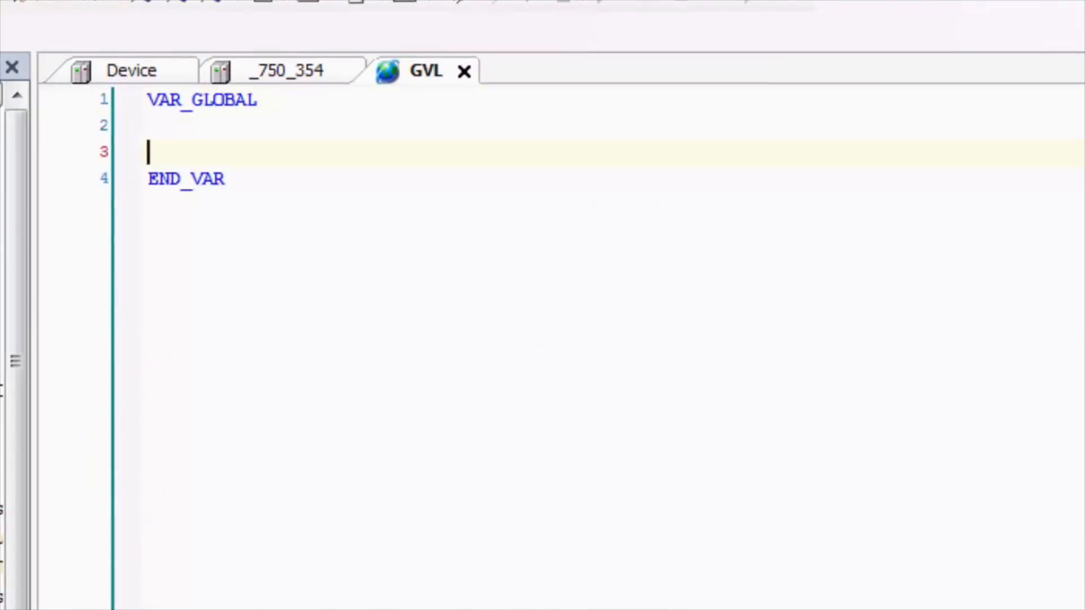
Declare LED_1: BOOL; and SWITCH_1: BOOL; in the GVL editor
key("Enter")
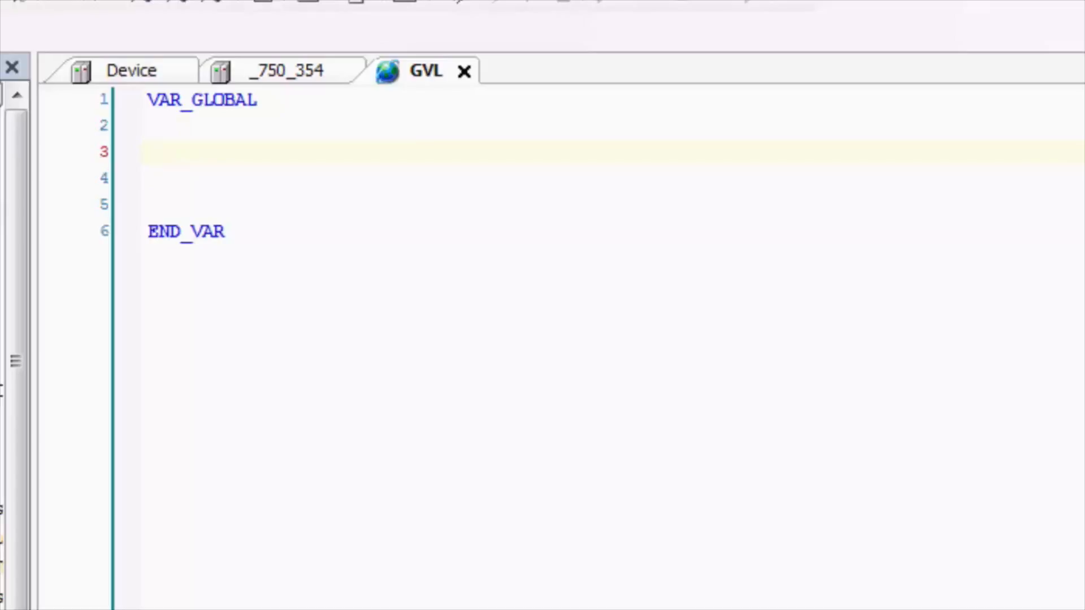
type("LED_1:")
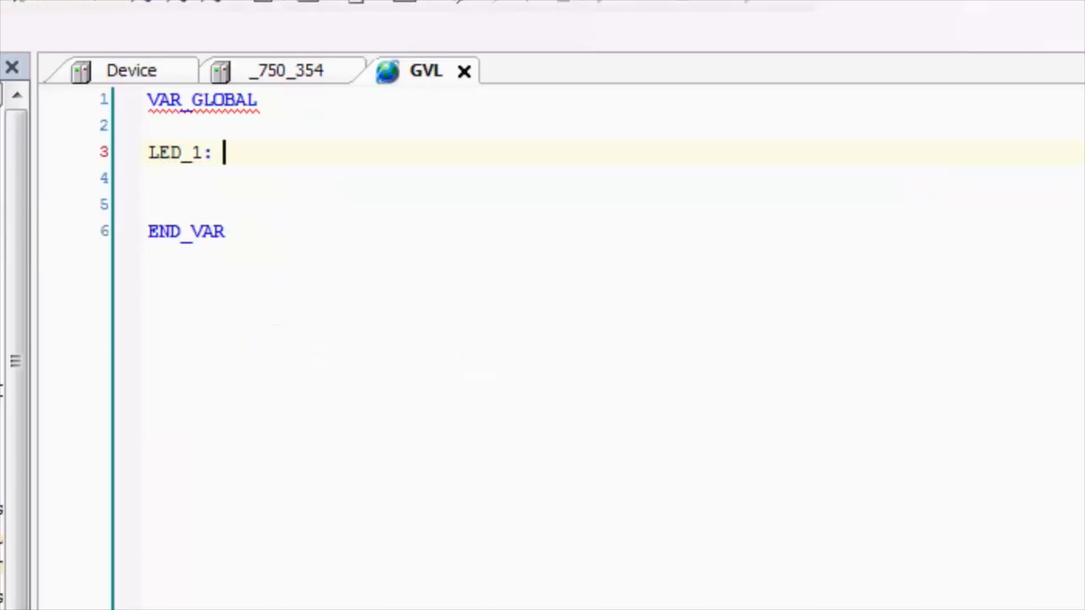
type("BOOL;")
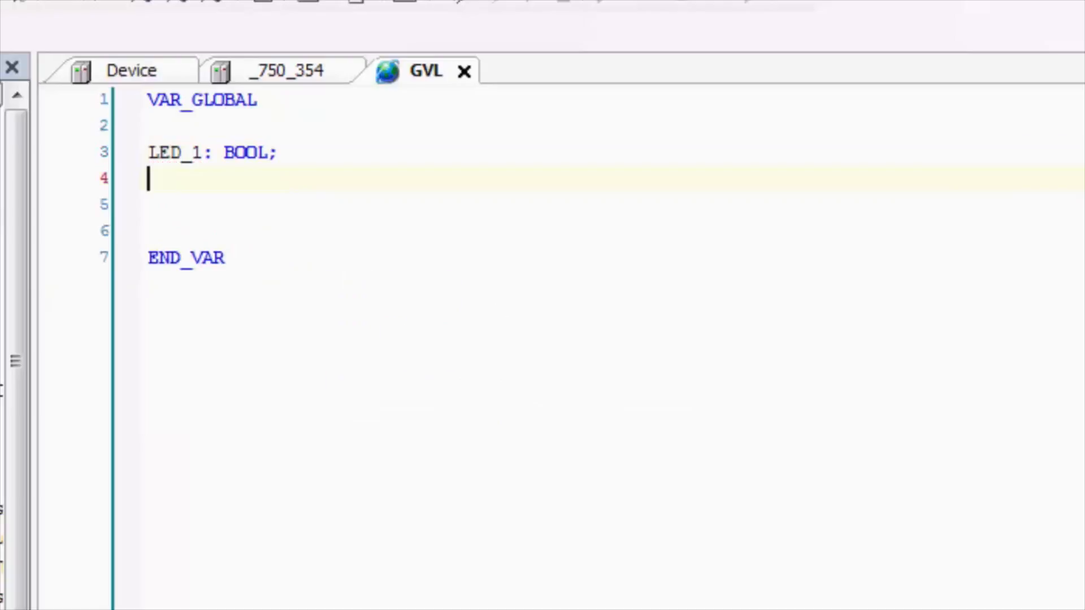
type("SWITCH_1:")
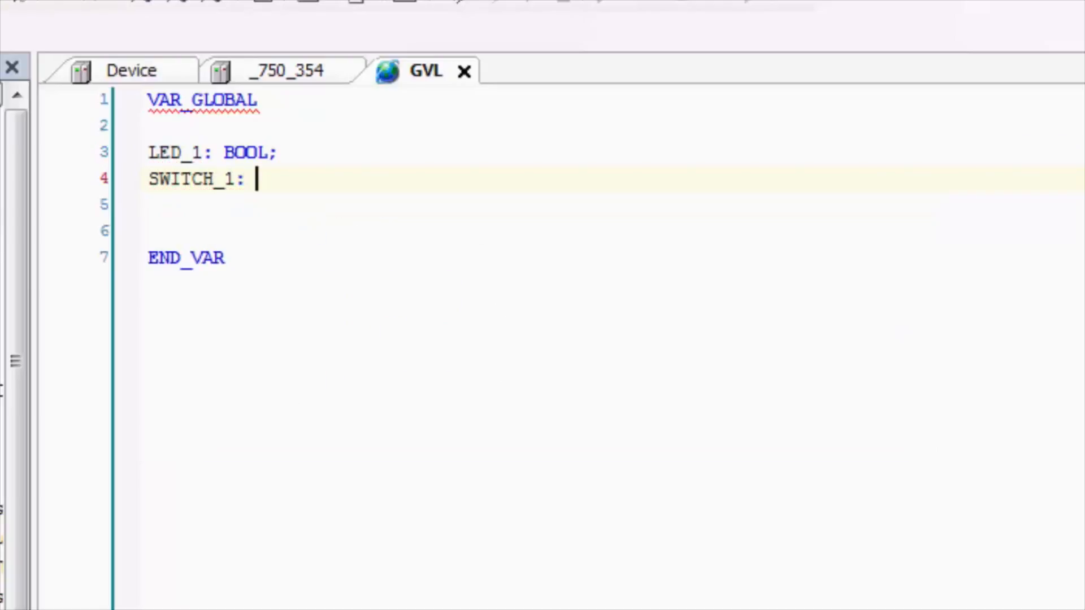
type("BO")
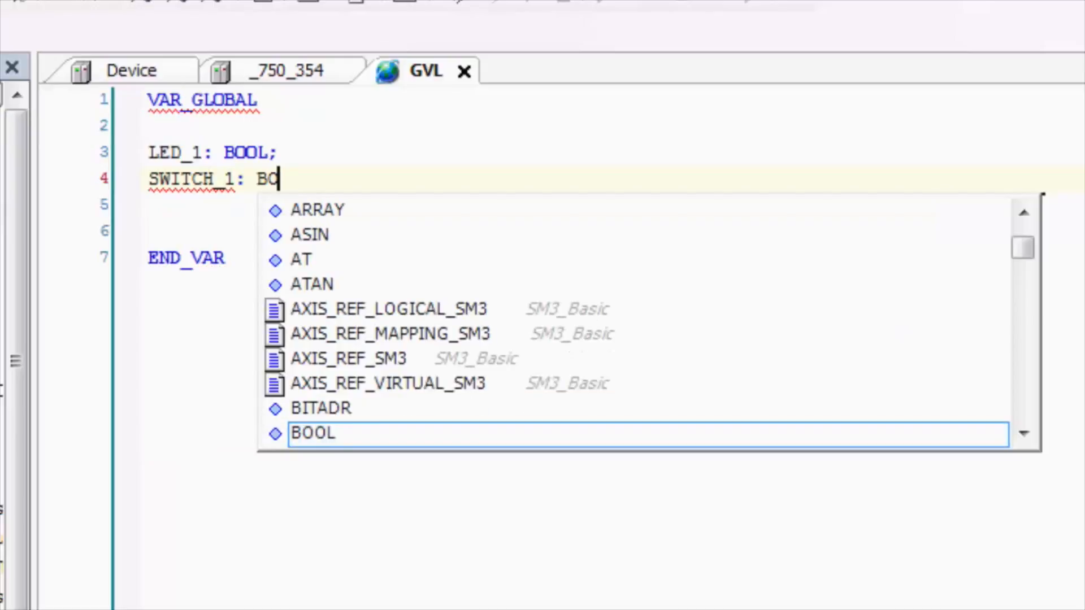
key("Enter")
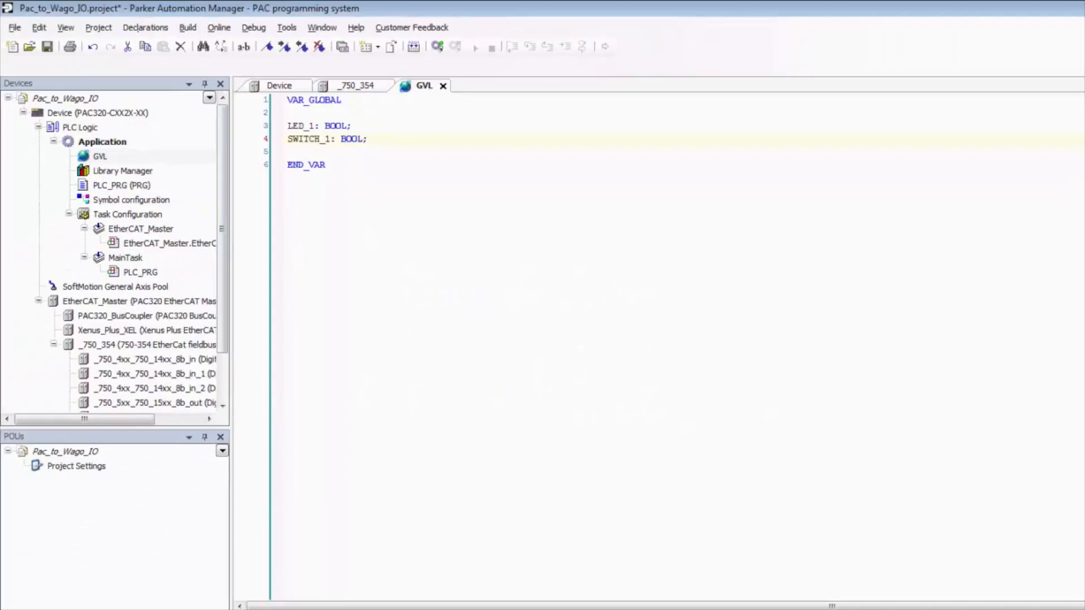
Begin entering Application.GVL in the coupler's I/O mapping variable column
left_click(354, 85)
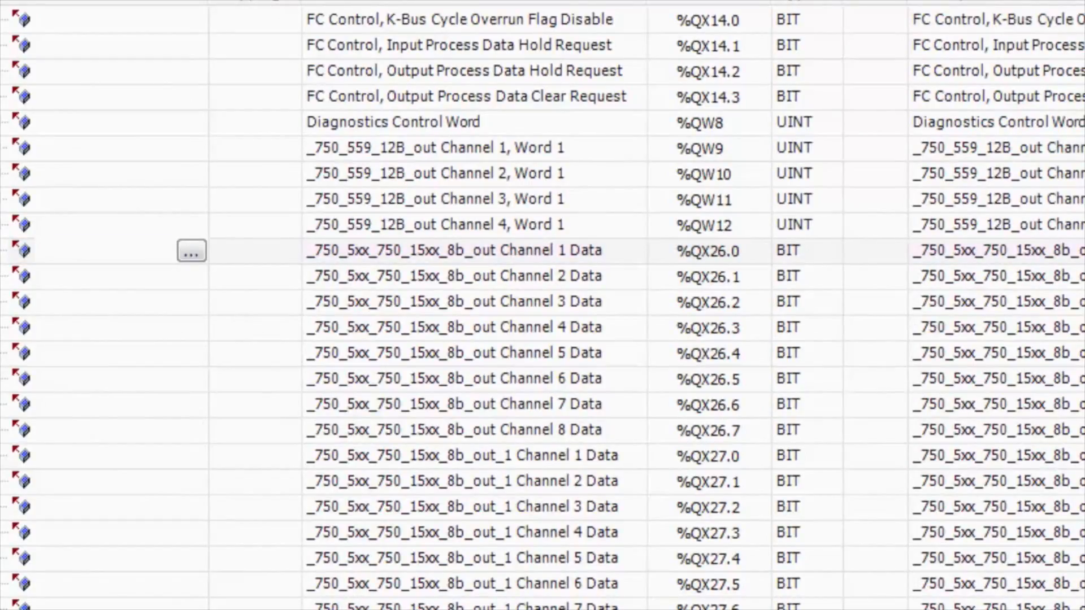
type("Application")
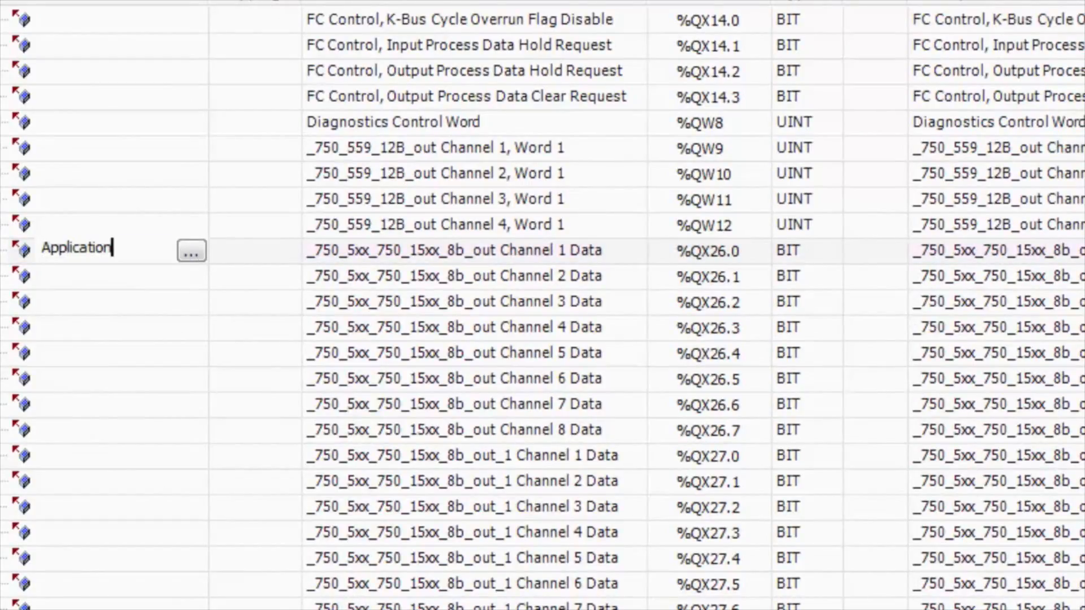
type(".gvl")
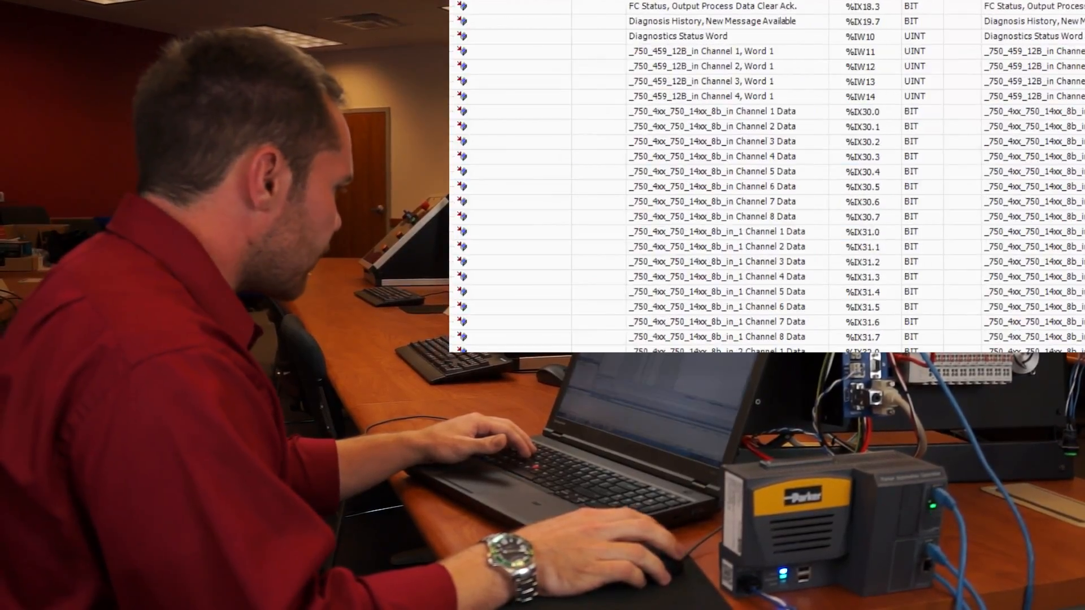
Map Application.GVL.SWITCH_1 to input Channel 1 Data at %IX30.0
left_click(519, 110)
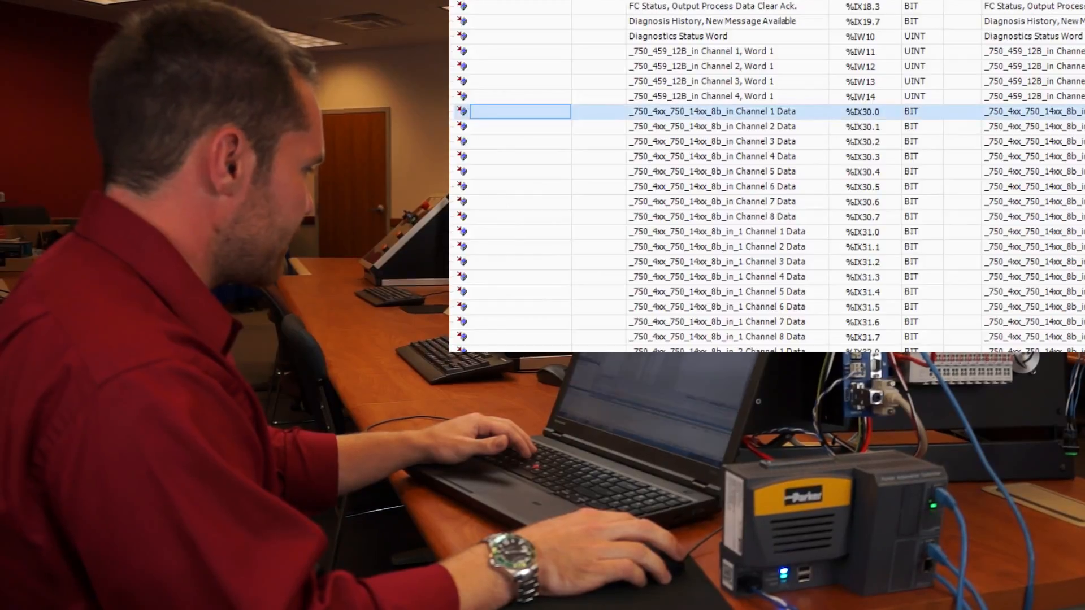
type("Application")
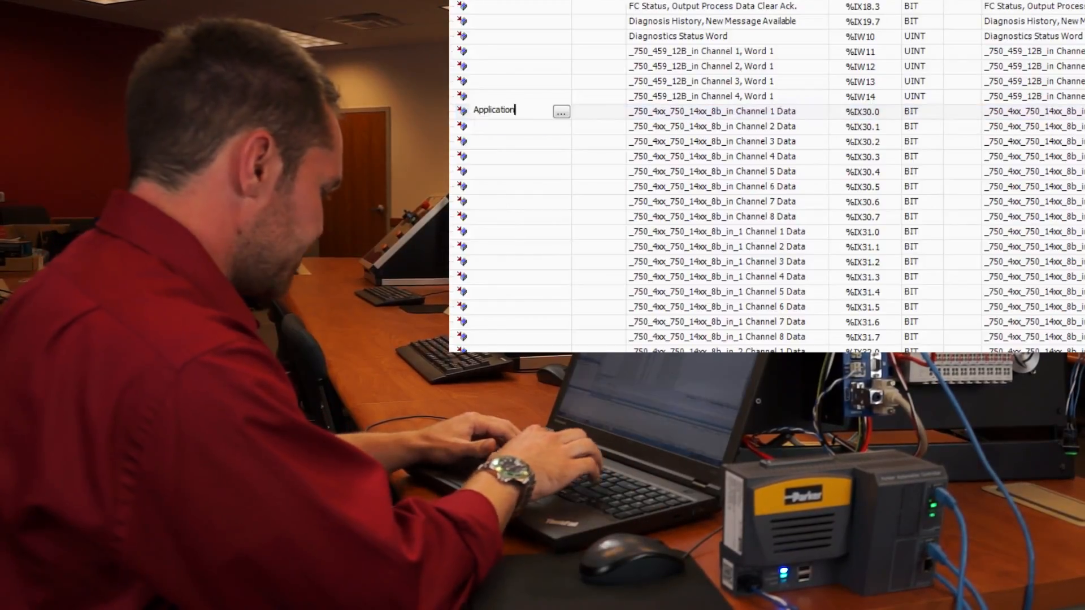
type(".GVL.")
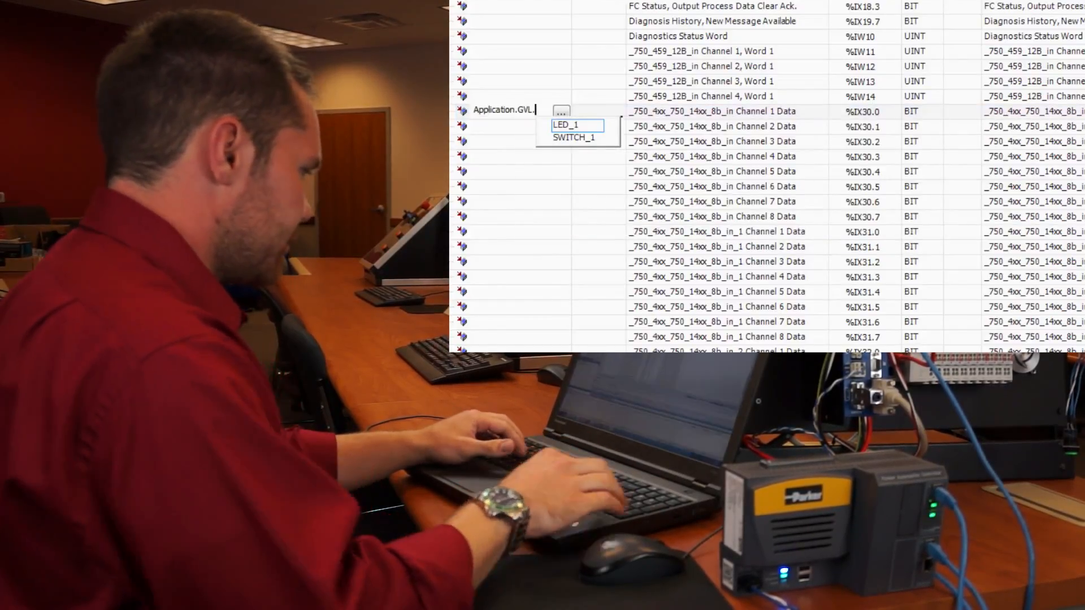
left_click(573, 137)
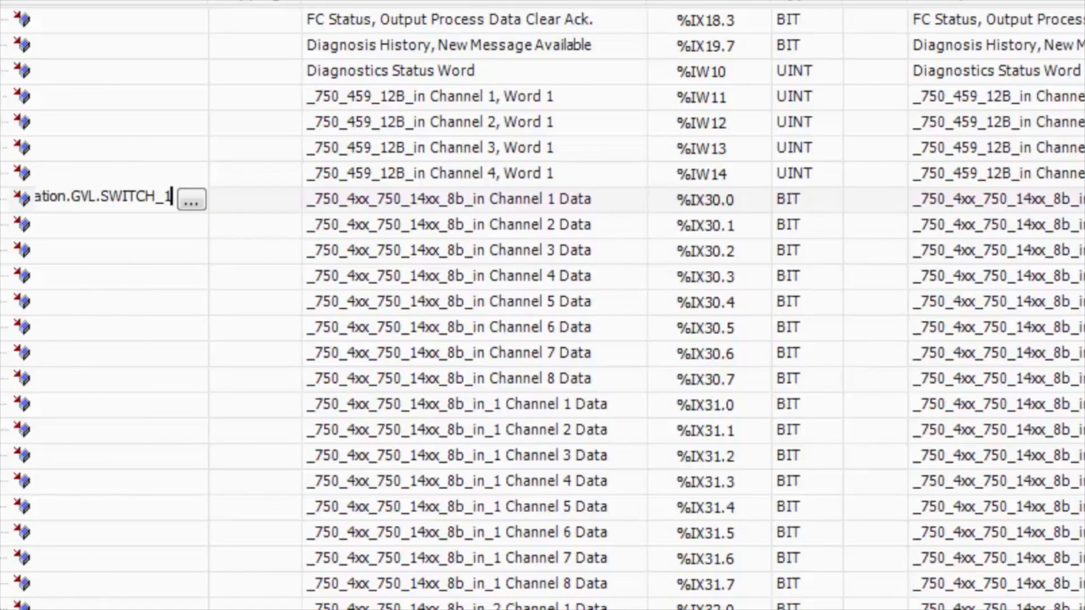